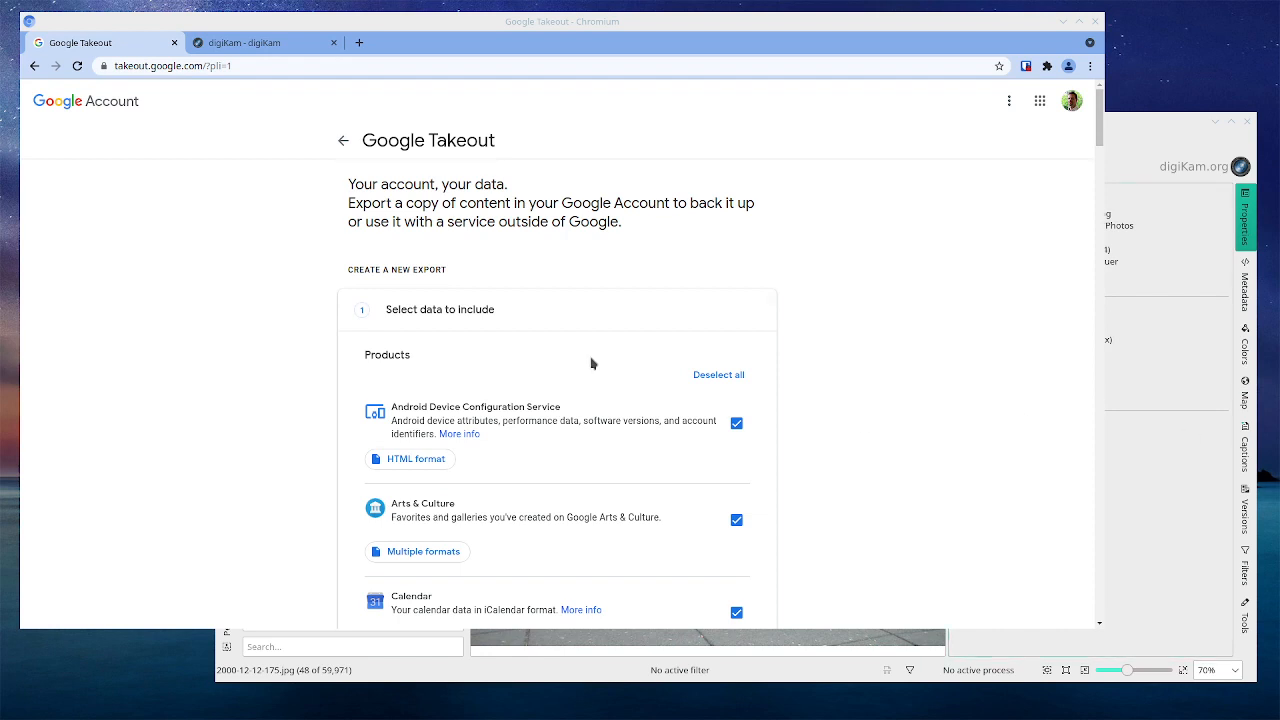
pyautogui.moveTo(720, 376)
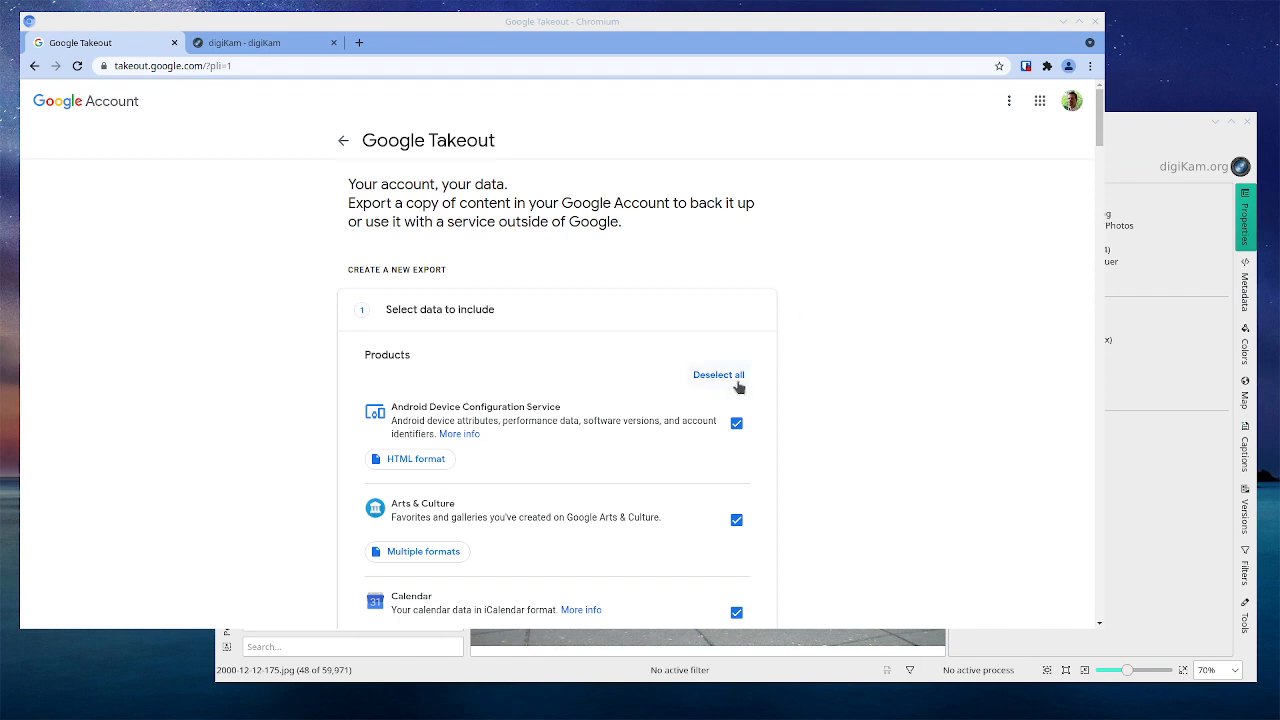
# - Deselect every product and include only Google Photos in the export
pyautogui.click(718, 374)
pyautogui.write('photos')
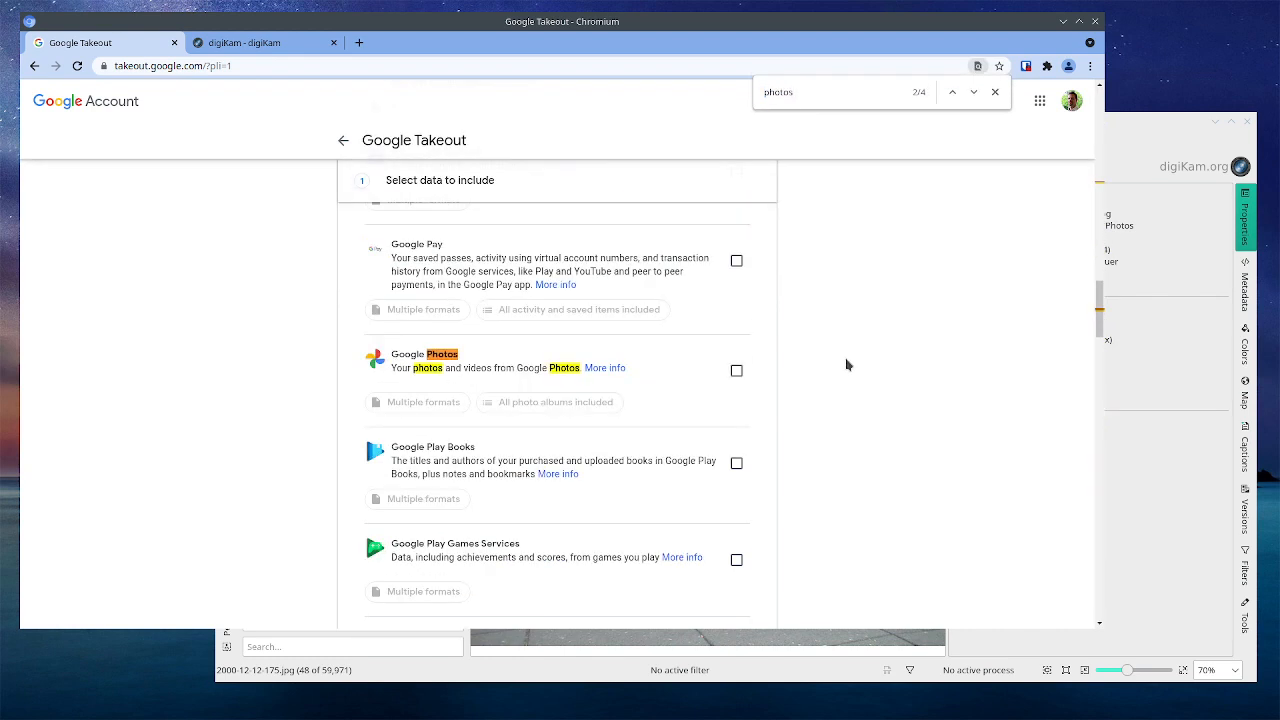
pyautogui.click(736, 370)
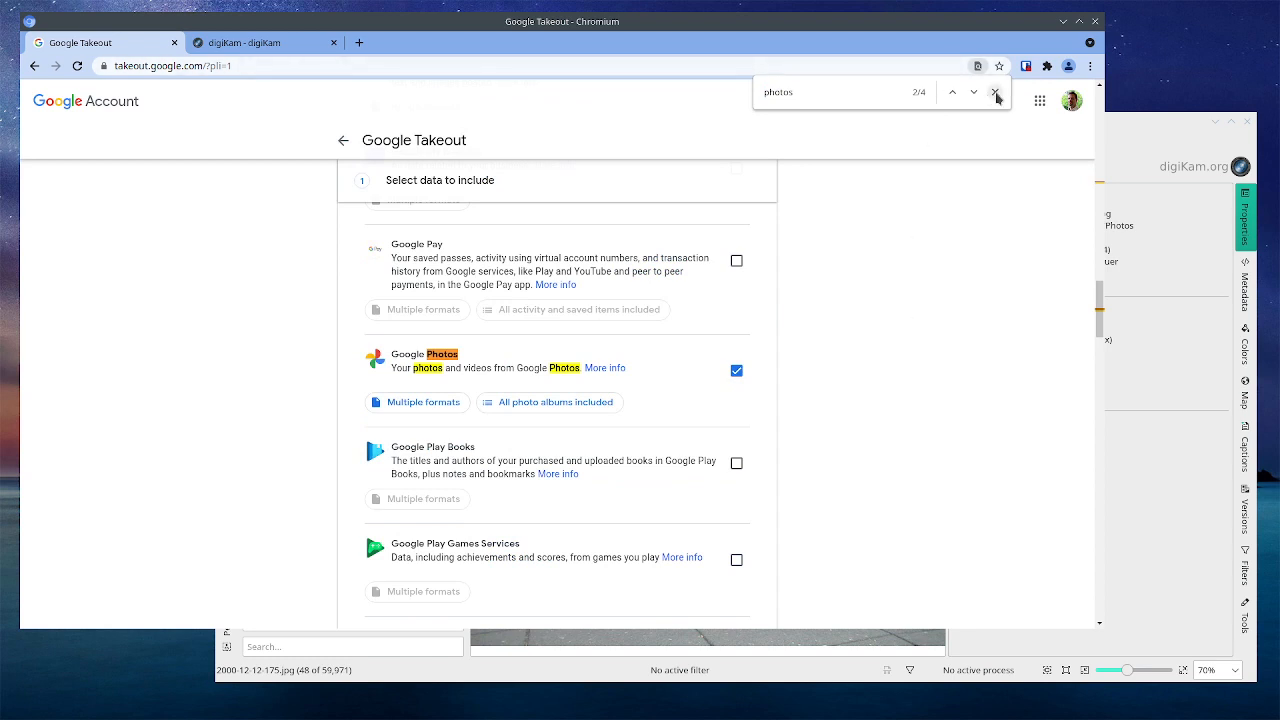
pyautogui.click(996, 92)
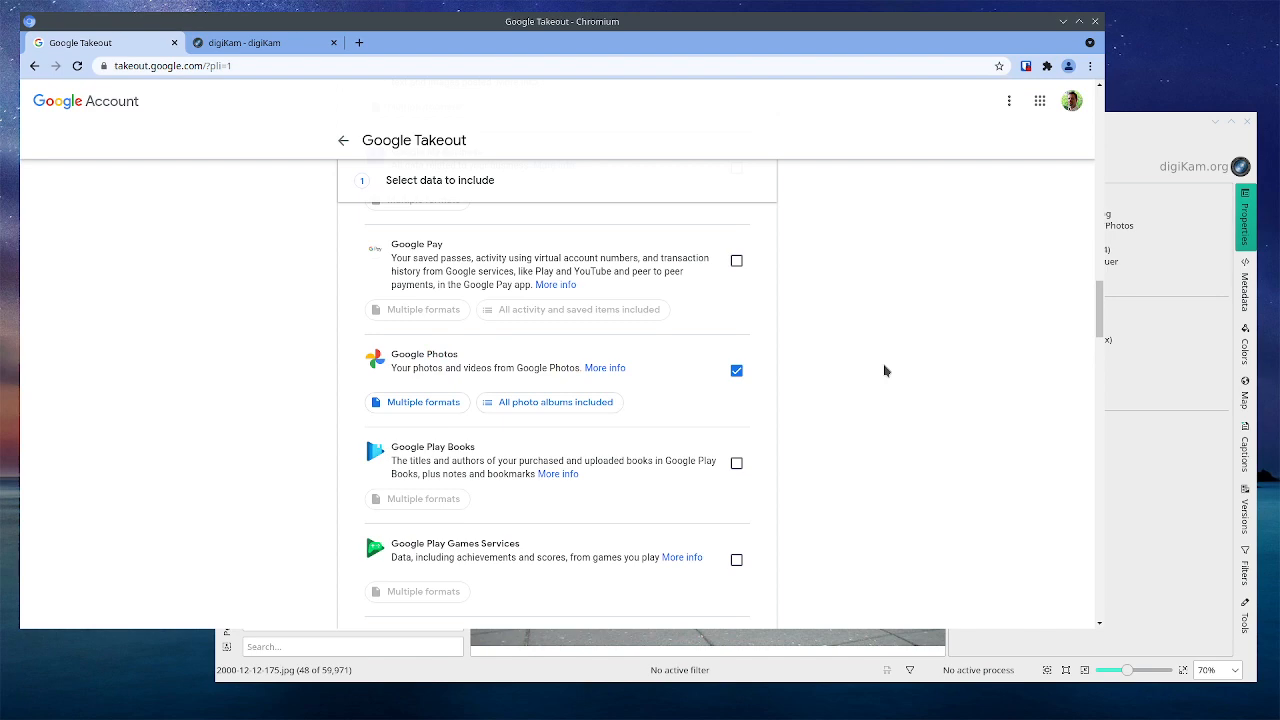
# - Review the maximum file sizes and keep a one-time .zip export split into 2 GB parts
pyautogui.scroll(-3)
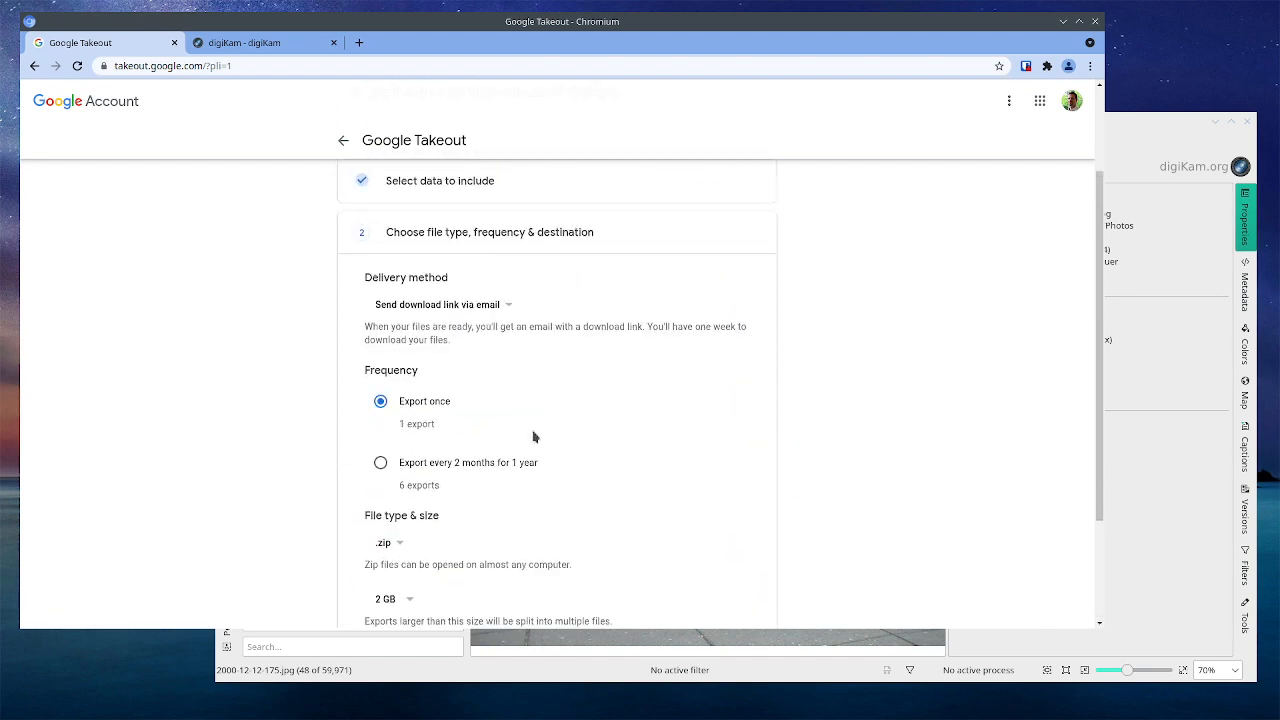
pyautogui.scroll(-3)
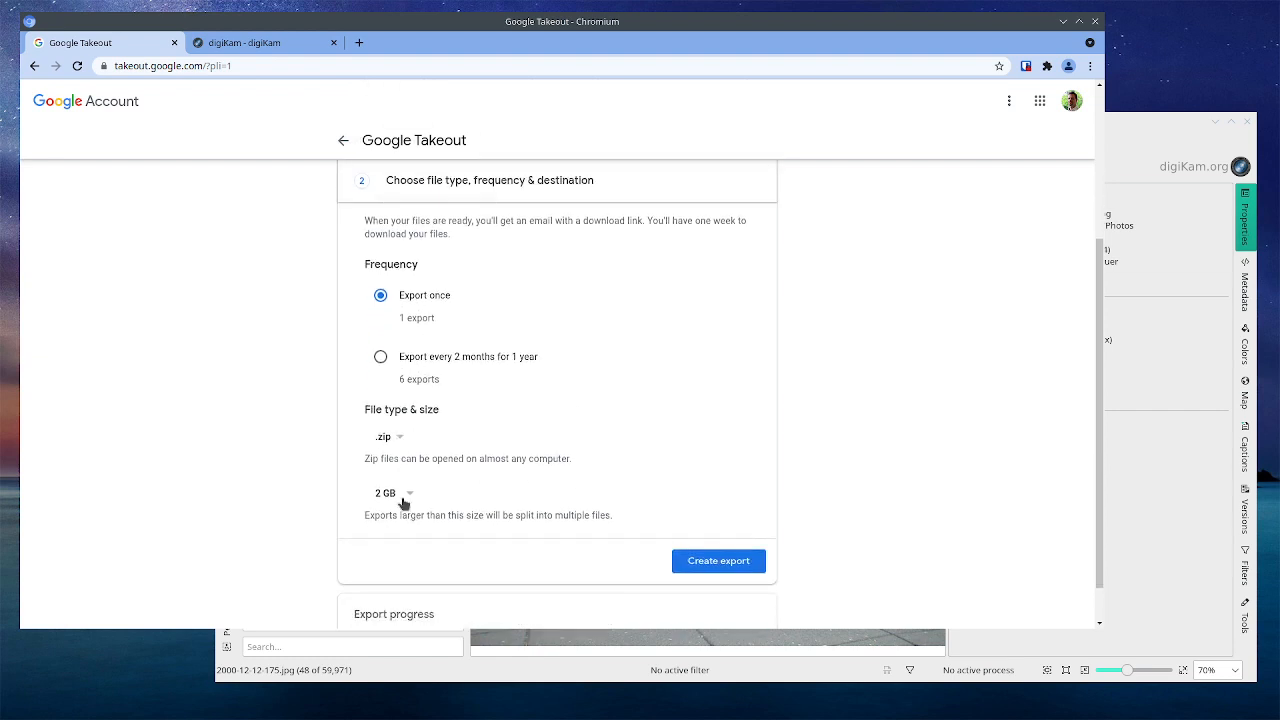
pyautogui.click(390, 492)
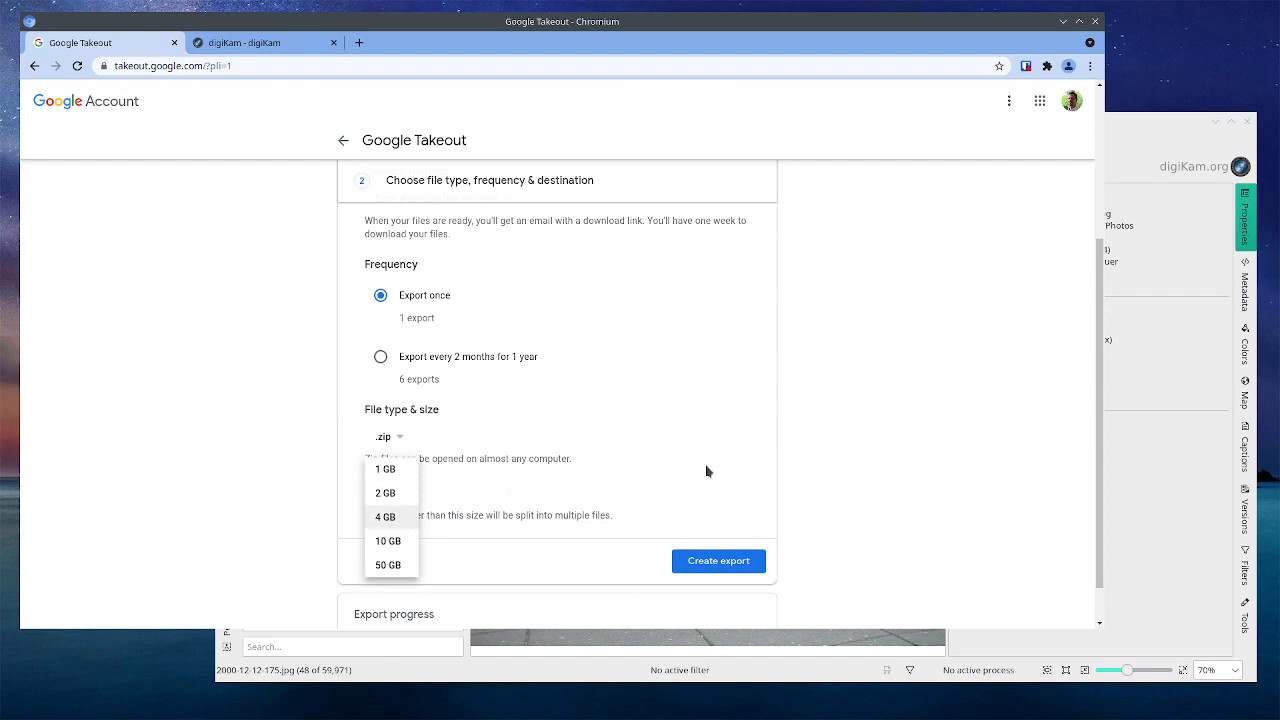
pyautogui.moveTo(760, 472)
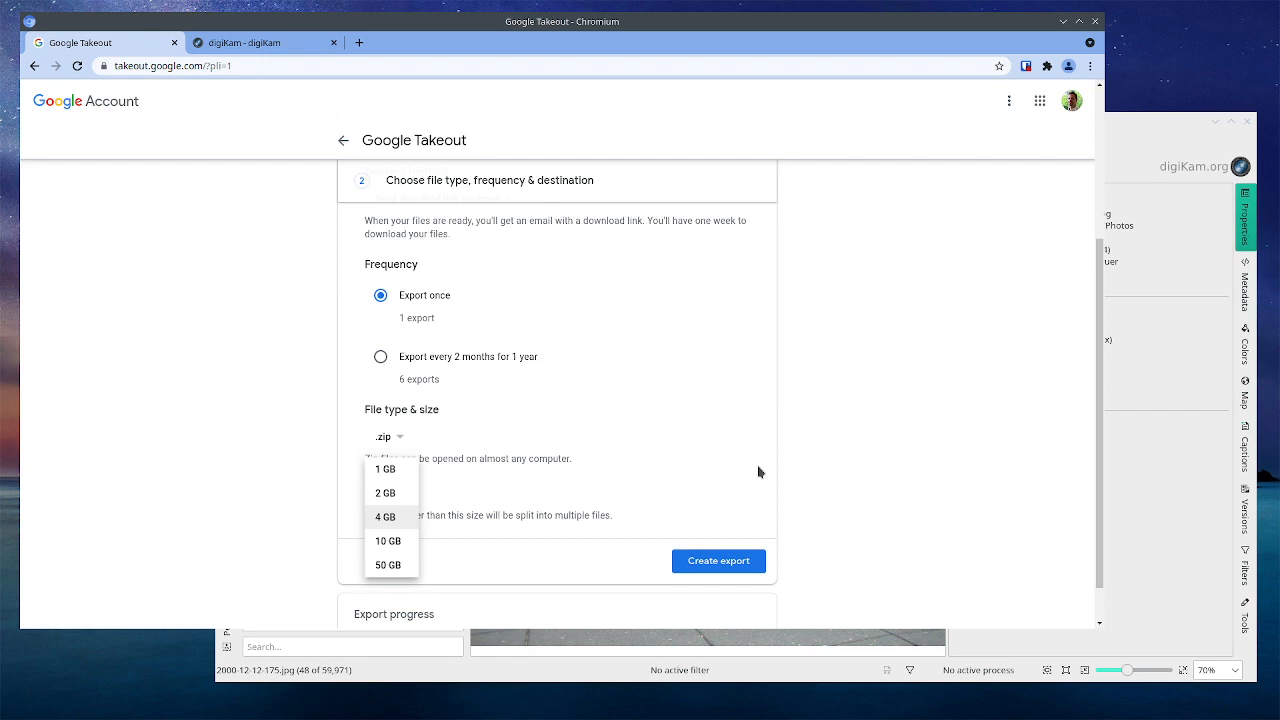
pyautogui.click(384, 492)
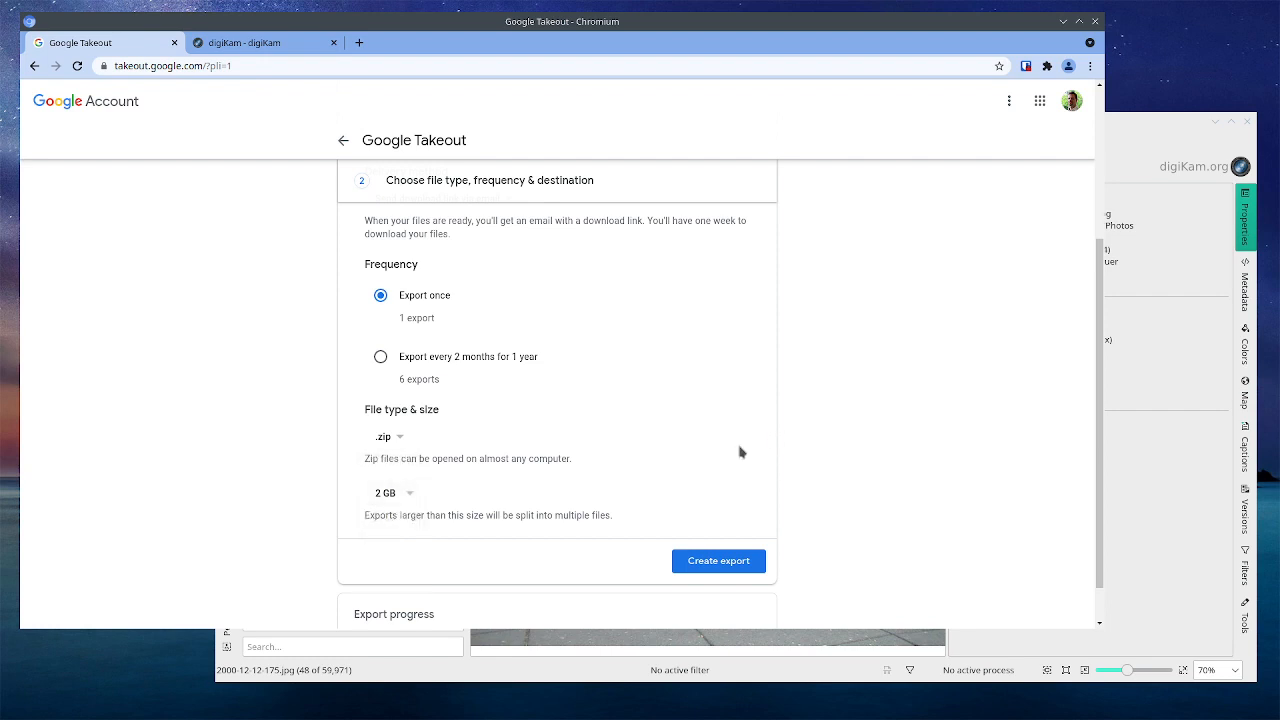
pyautogui.click(388, 436)
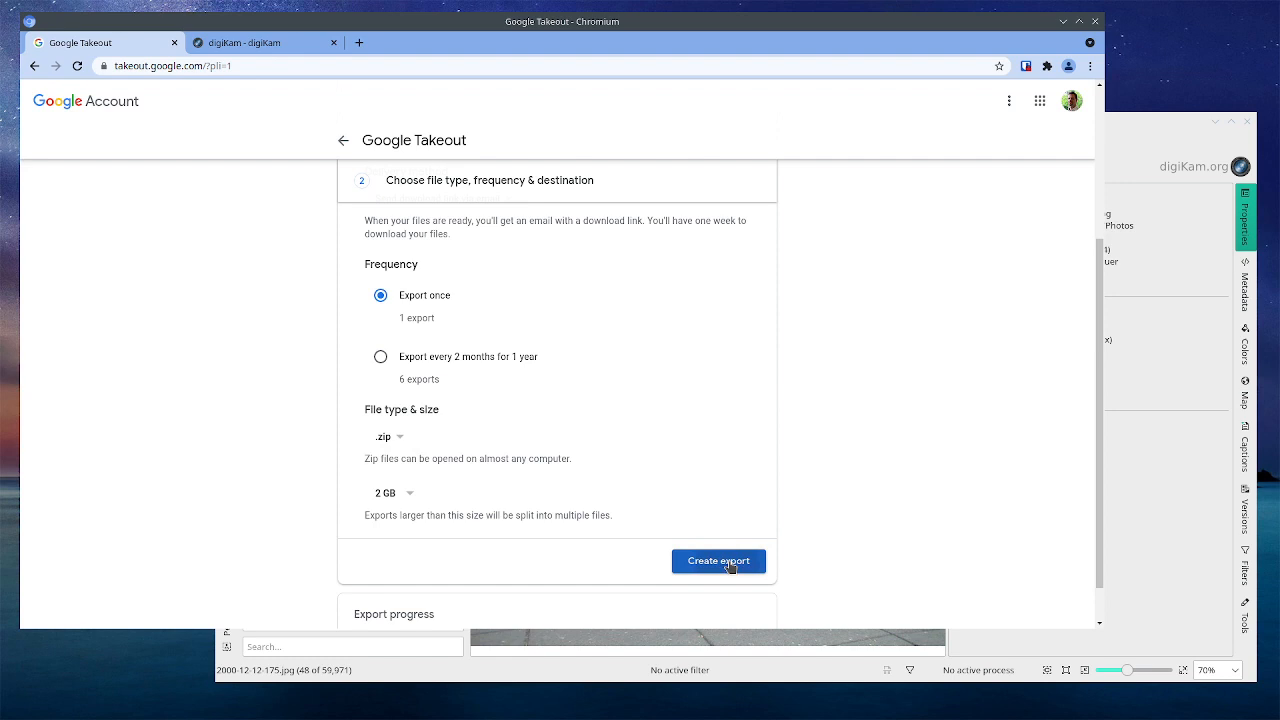
# - Create the Google Photos export and download it from the exports list
pyautogui.click(718, 560)
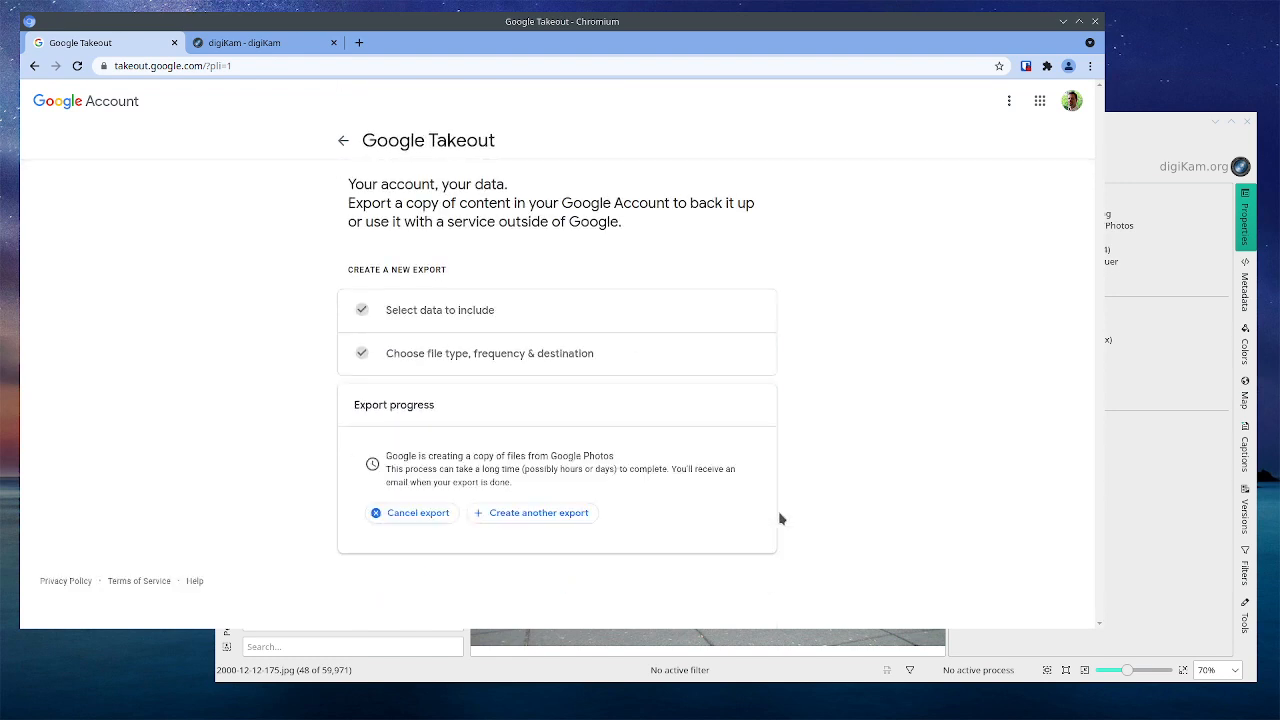
pyautogui.moveTo(524, 502)
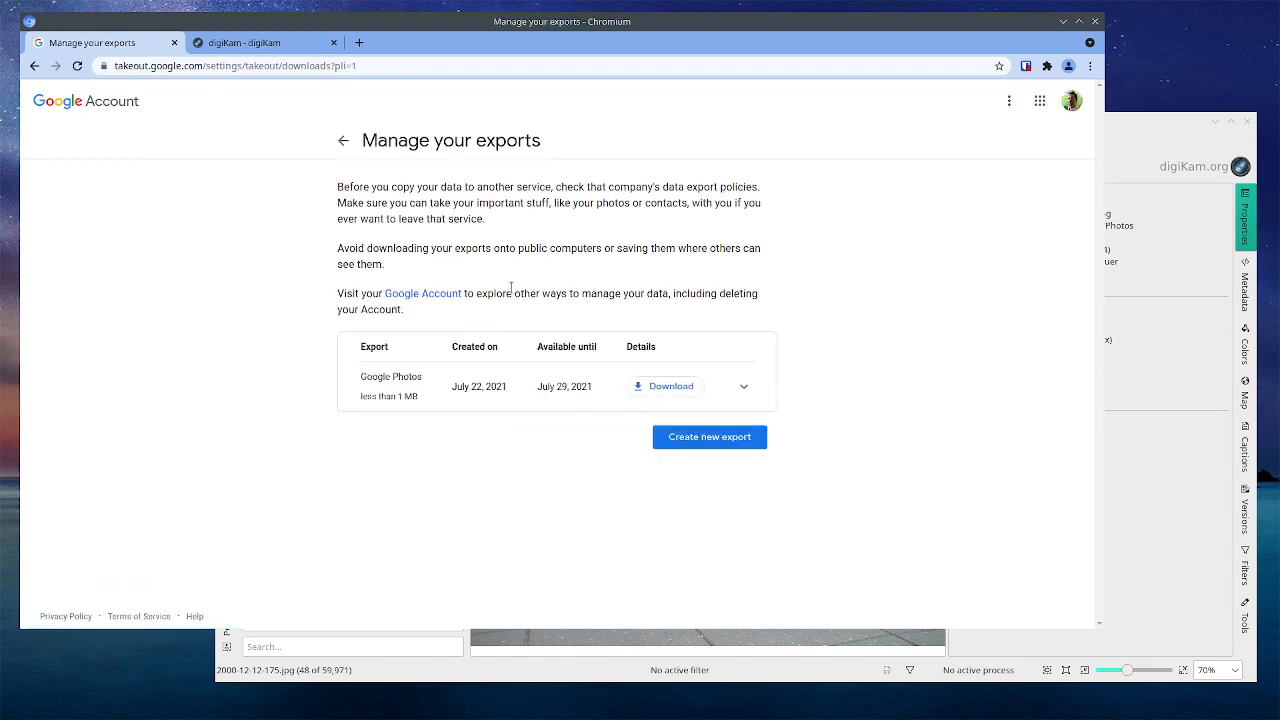
pyautogui.moveTo(714, 328)
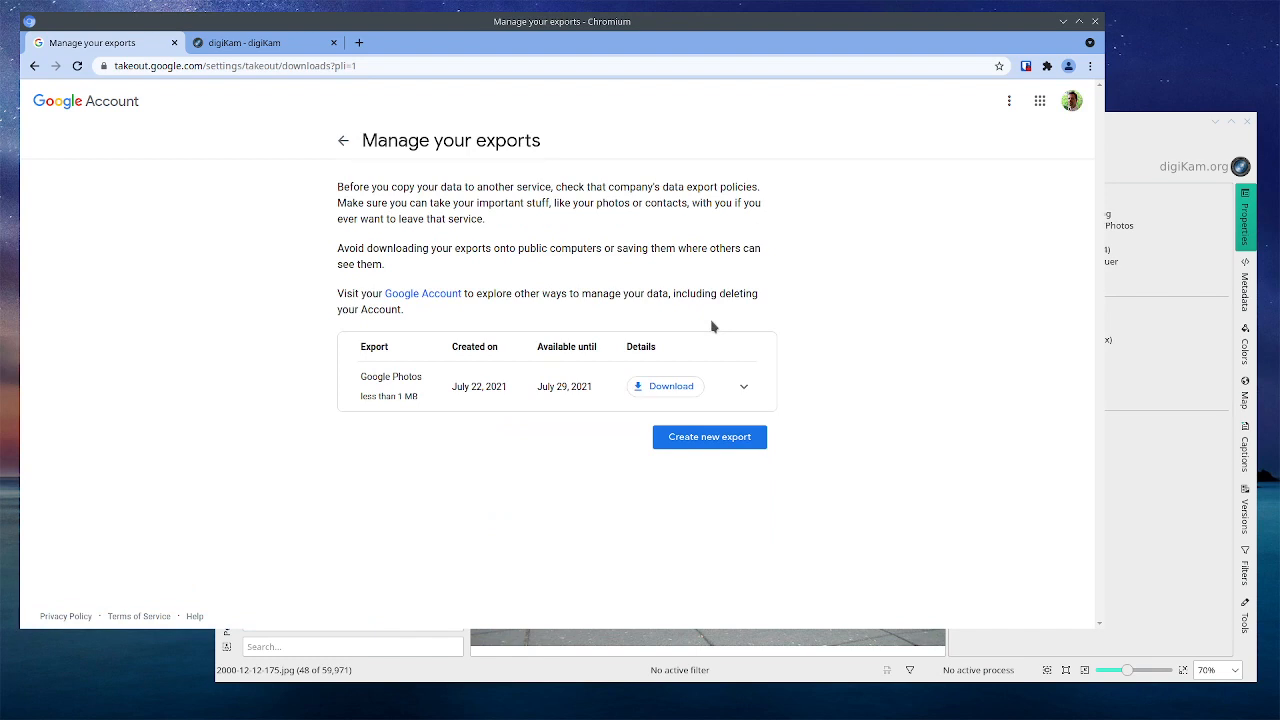
pyautogui.moveTo(676, 264)
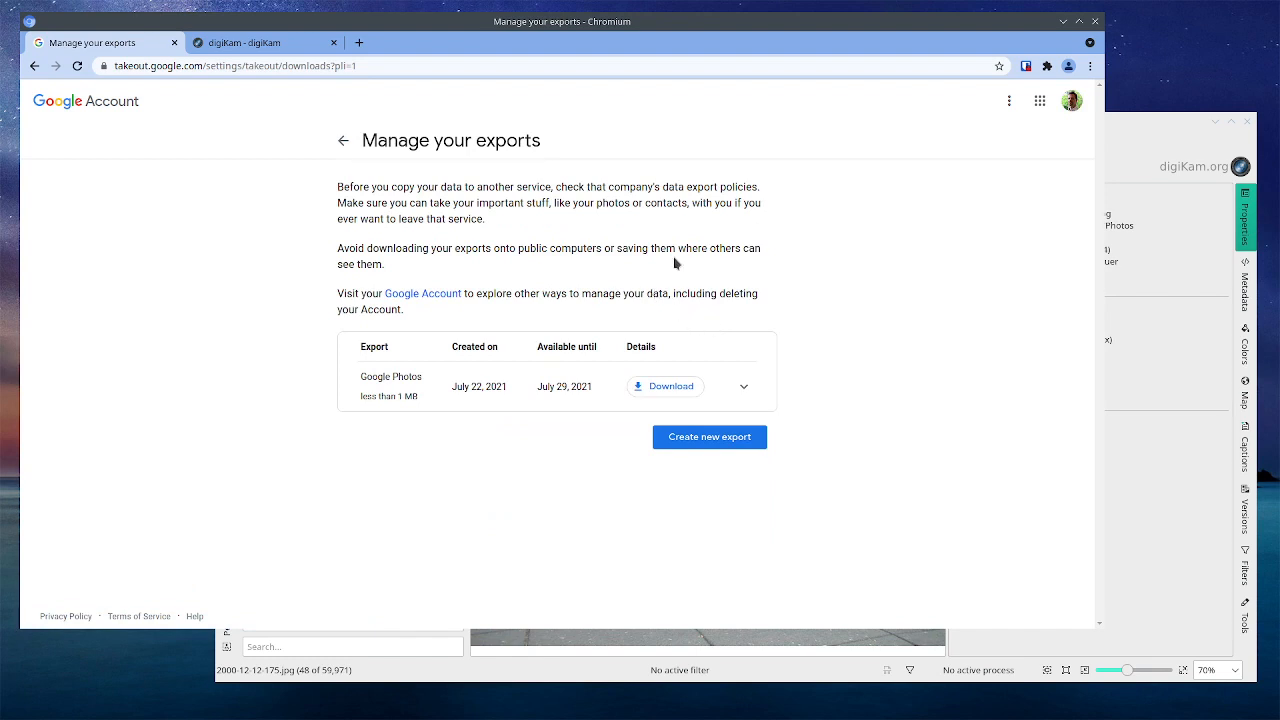
pyautogui.moveTo(652, 312)
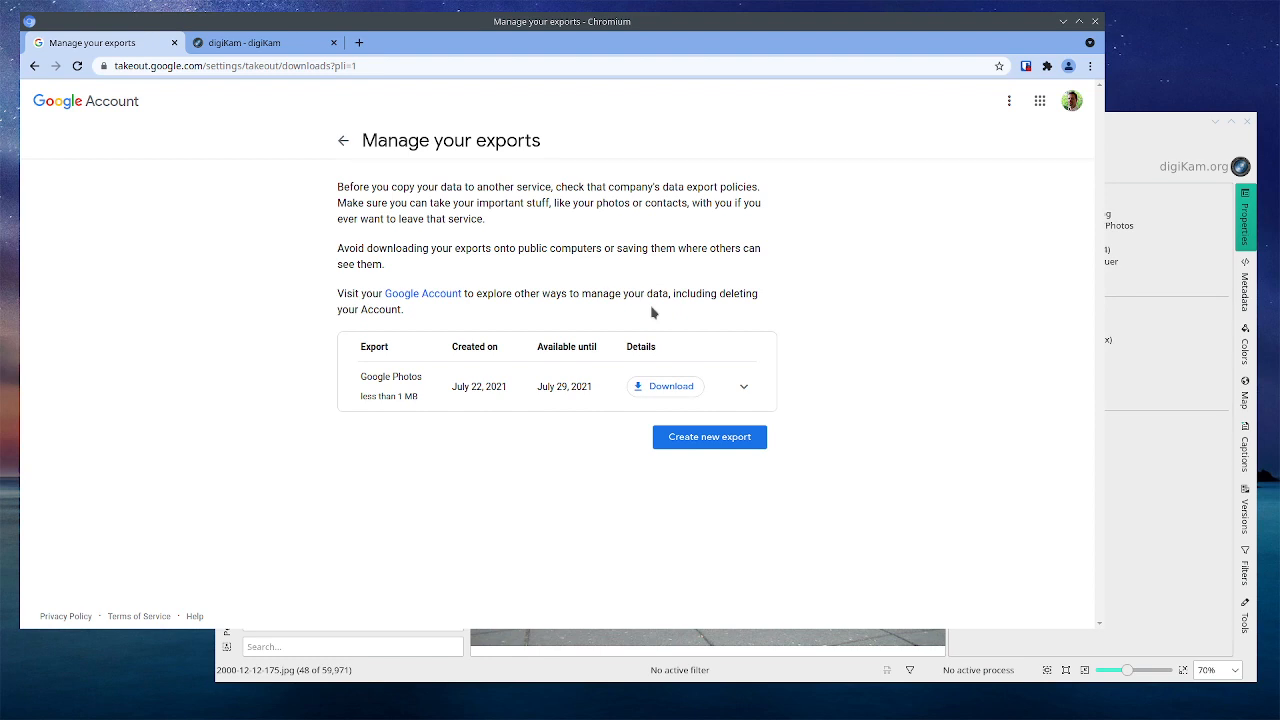
pyautogui.click(664, 386)
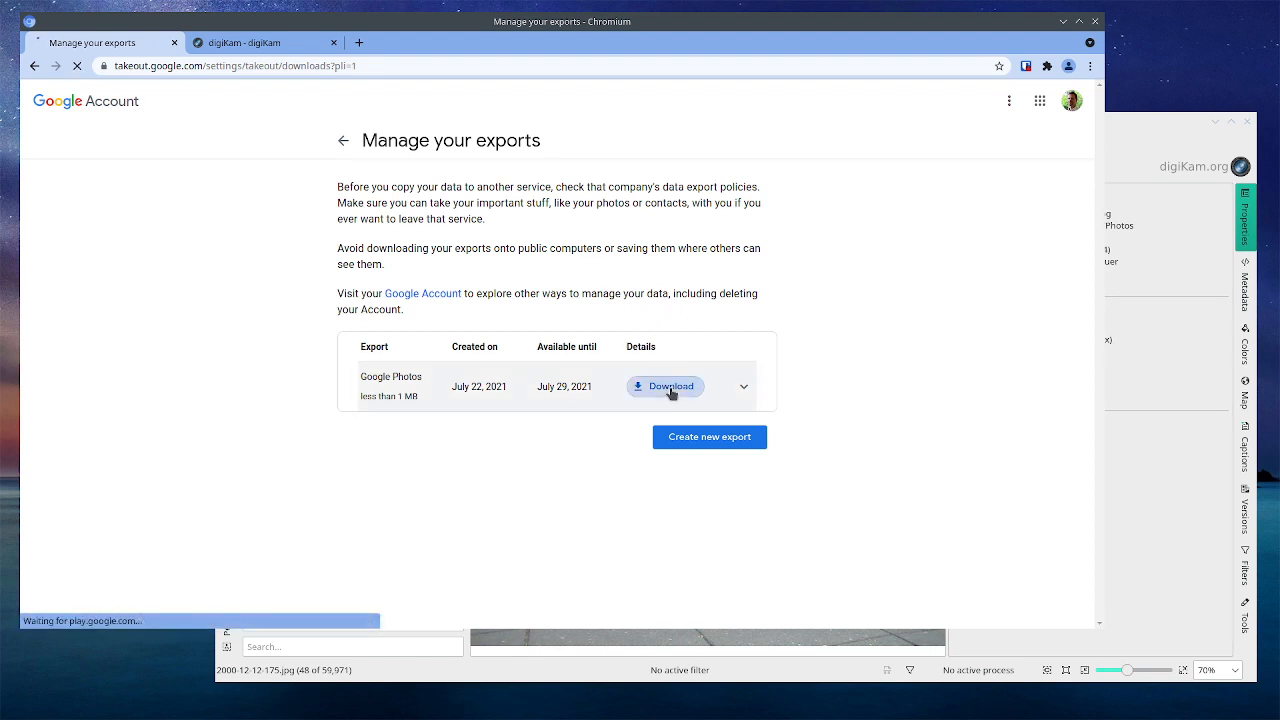
pyautogui.click(664, 386)
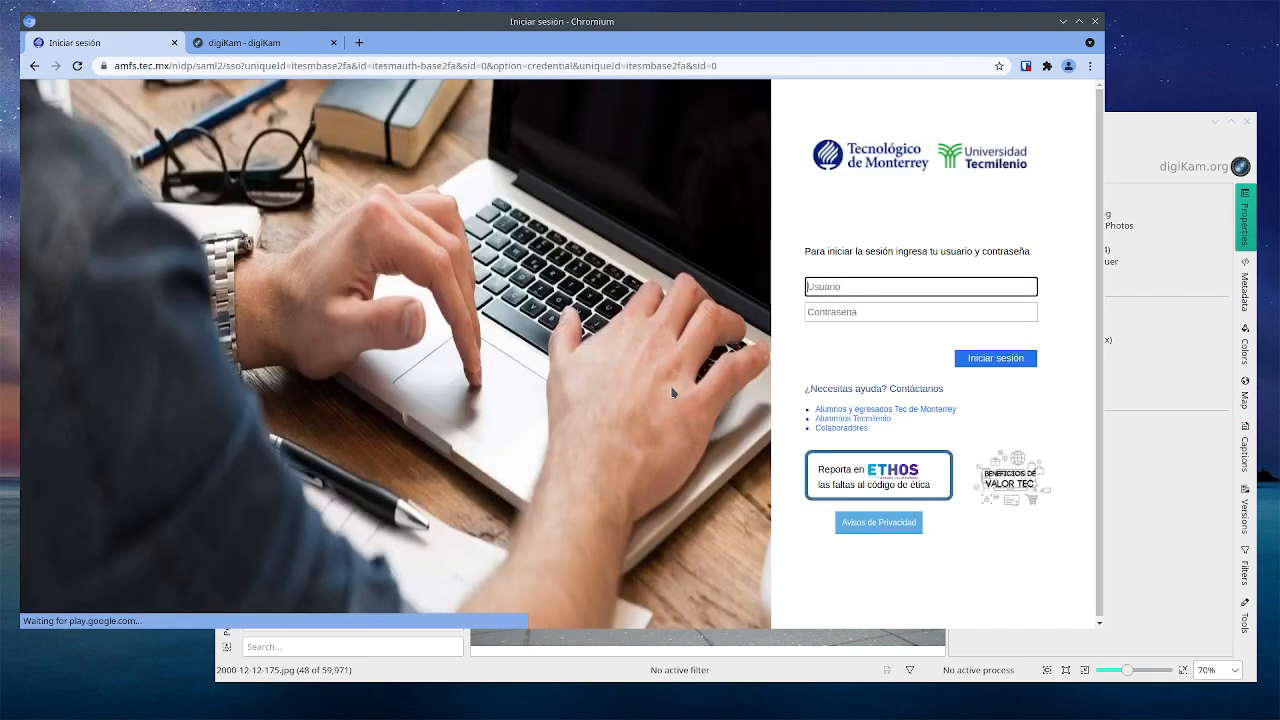
pyautogui.moveTo(904, 128)
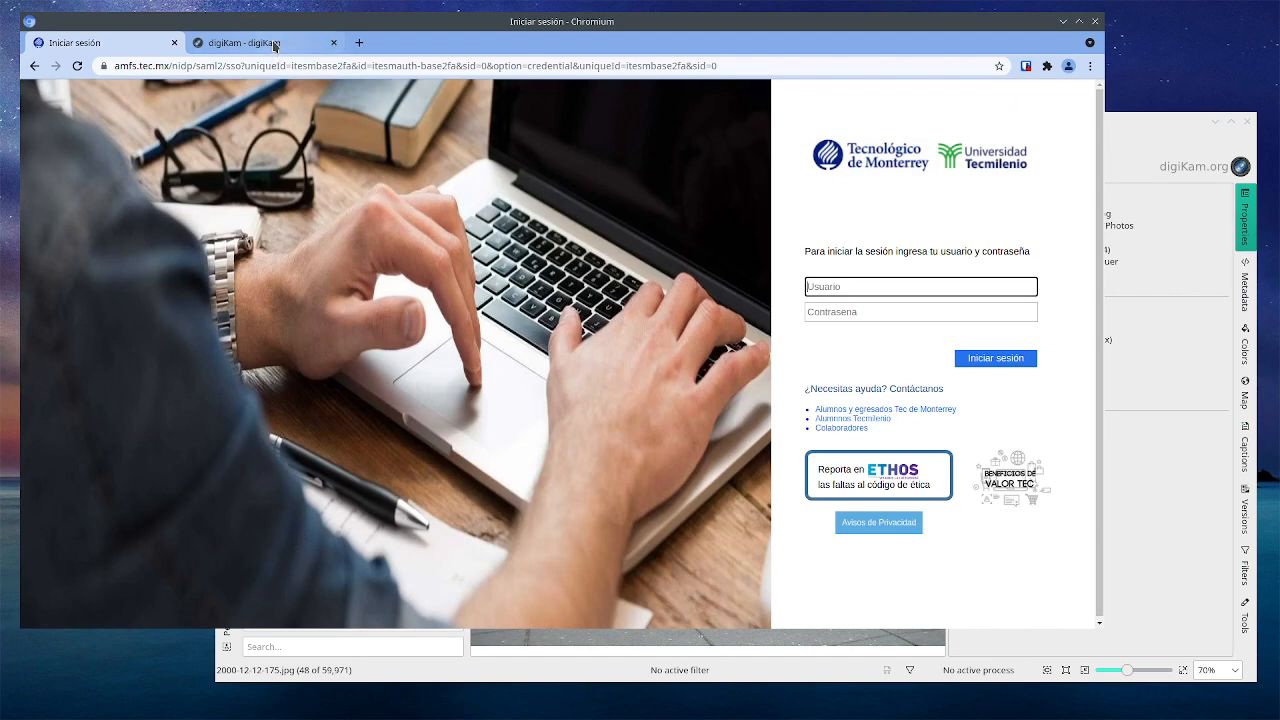
# - Switch to the digiKam website's home page from the sign-in page
pyautogui.click(244, 42)
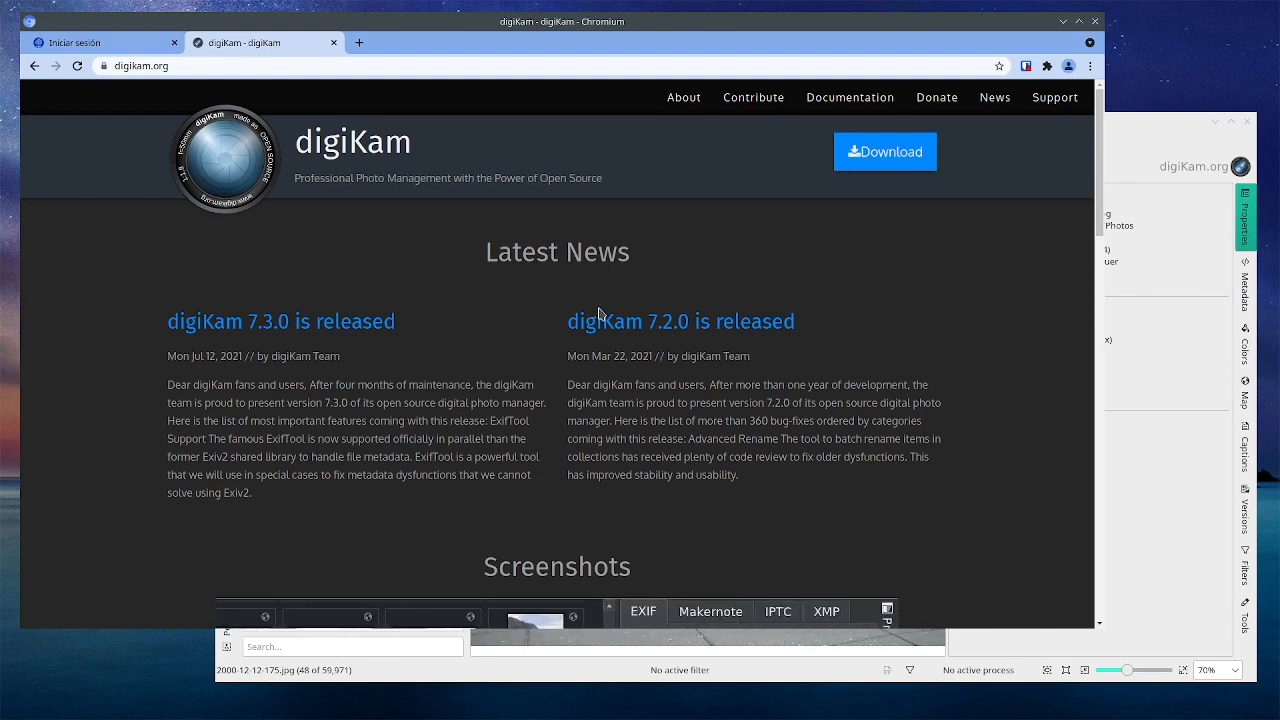
pyautogui.scroll(-3)
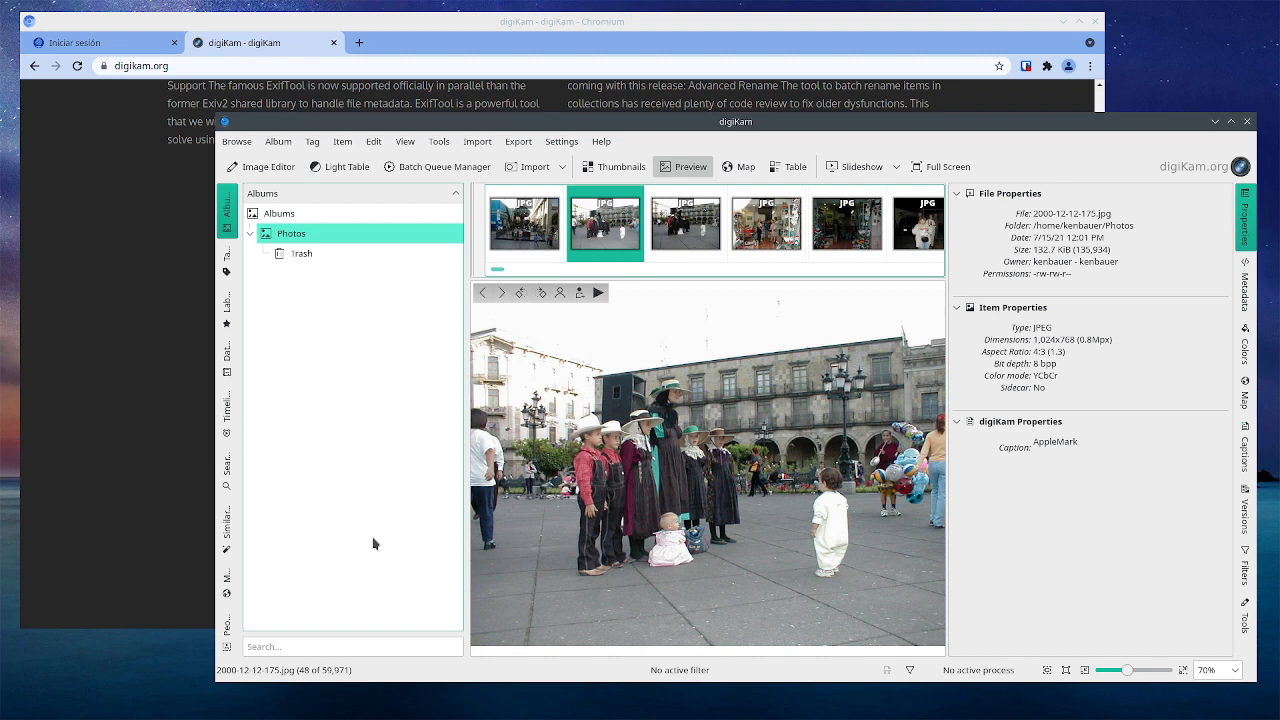
pyautogui.moveTo(390, 508)
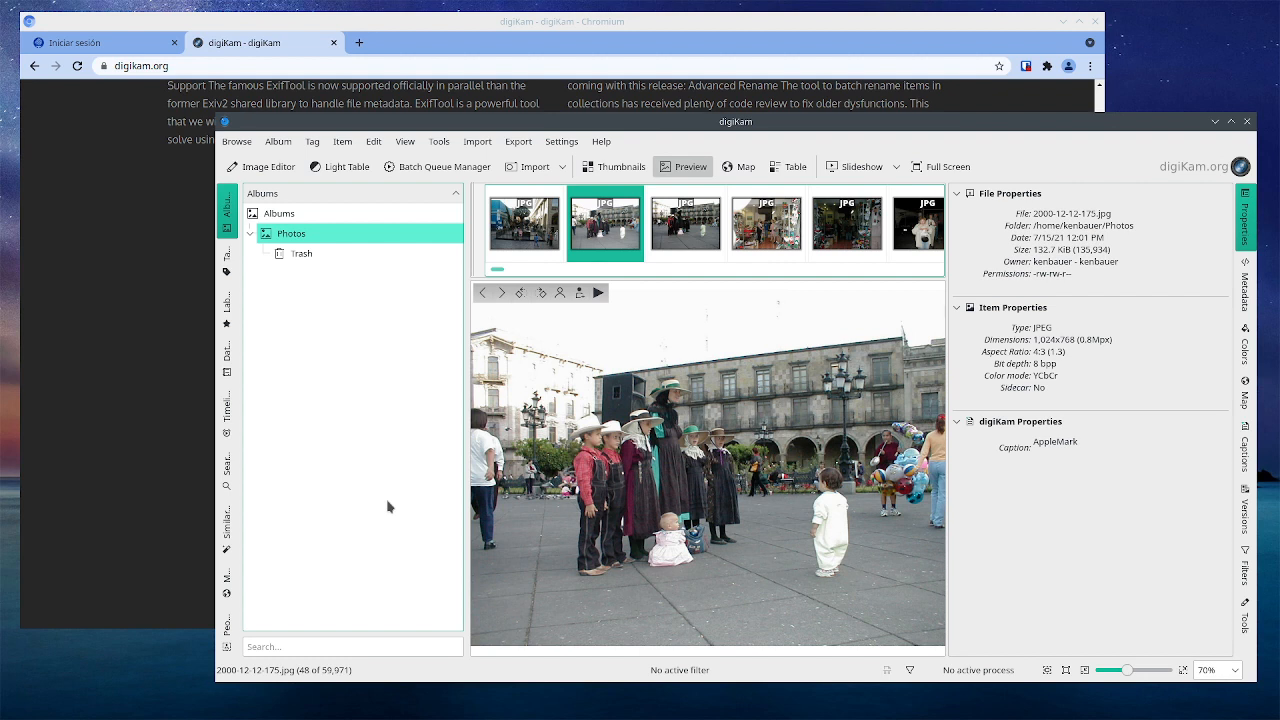
pyautogui.moveTo(1044, 256)
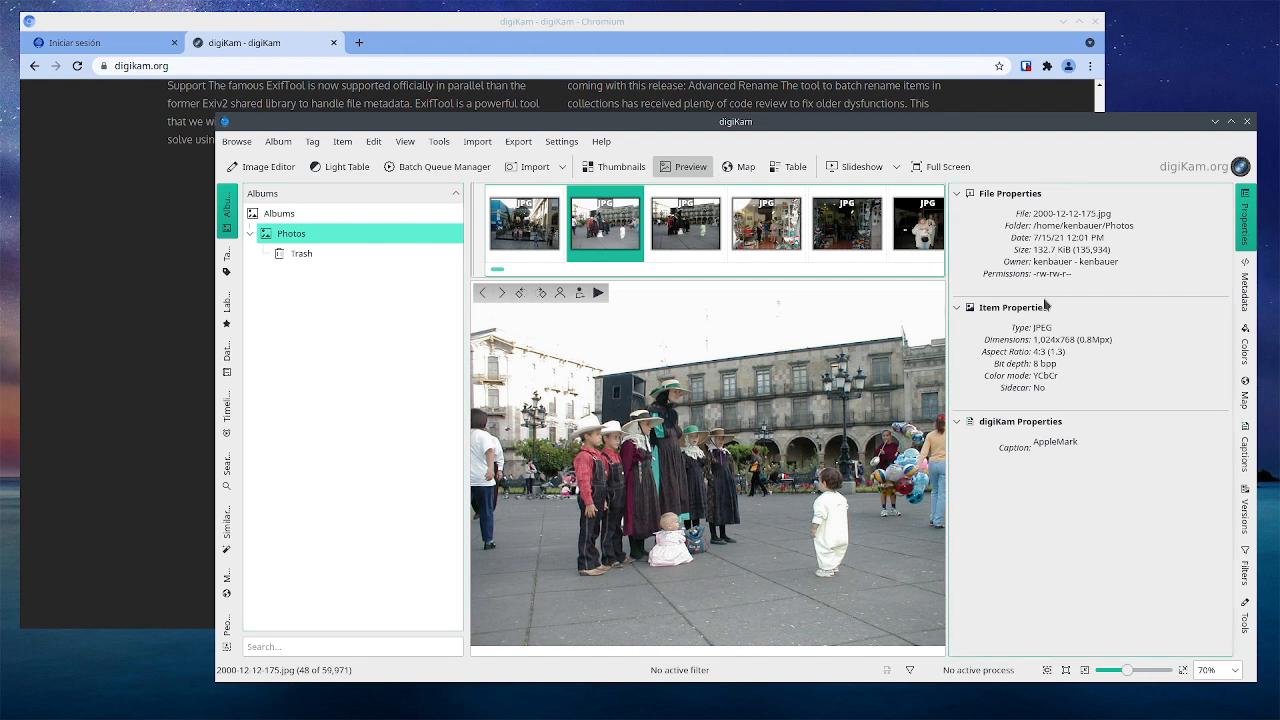
pyautogui.moveTo(1052, 368)
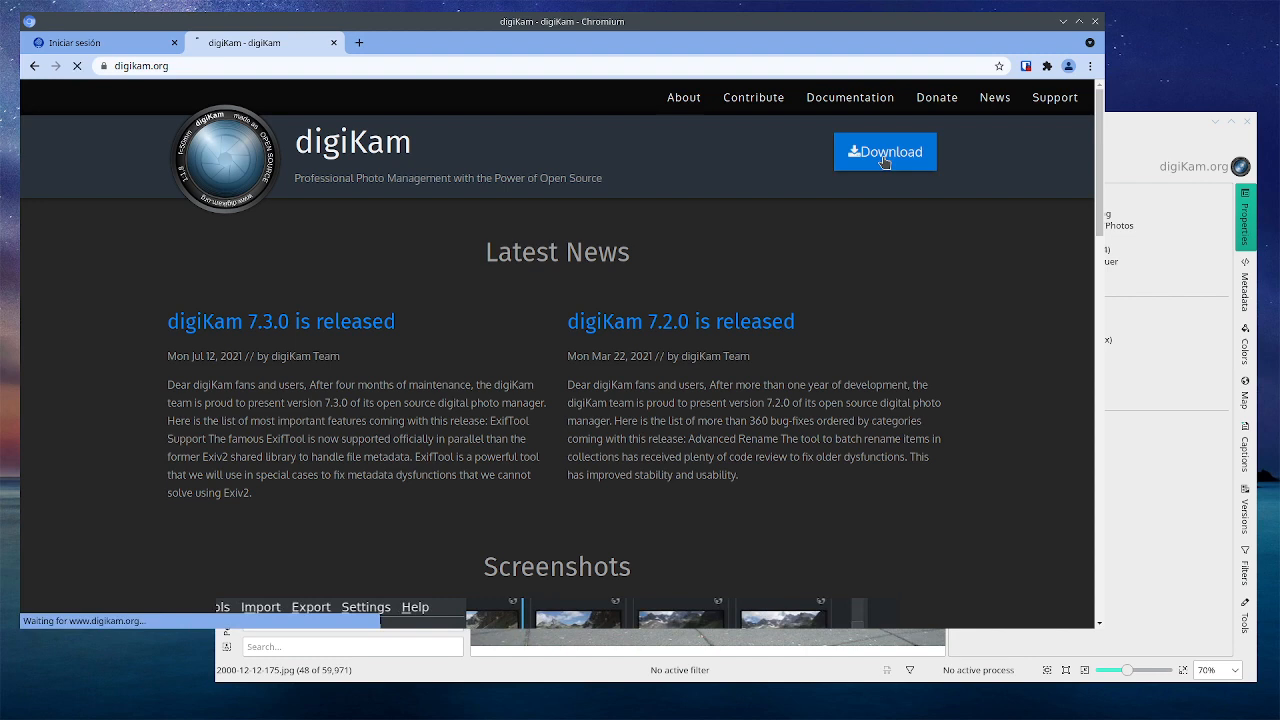
# - Show digiKam's Download page with Linux AppImage, Windows and Mac 64-bit builds
pyautogui.click(884, 152)
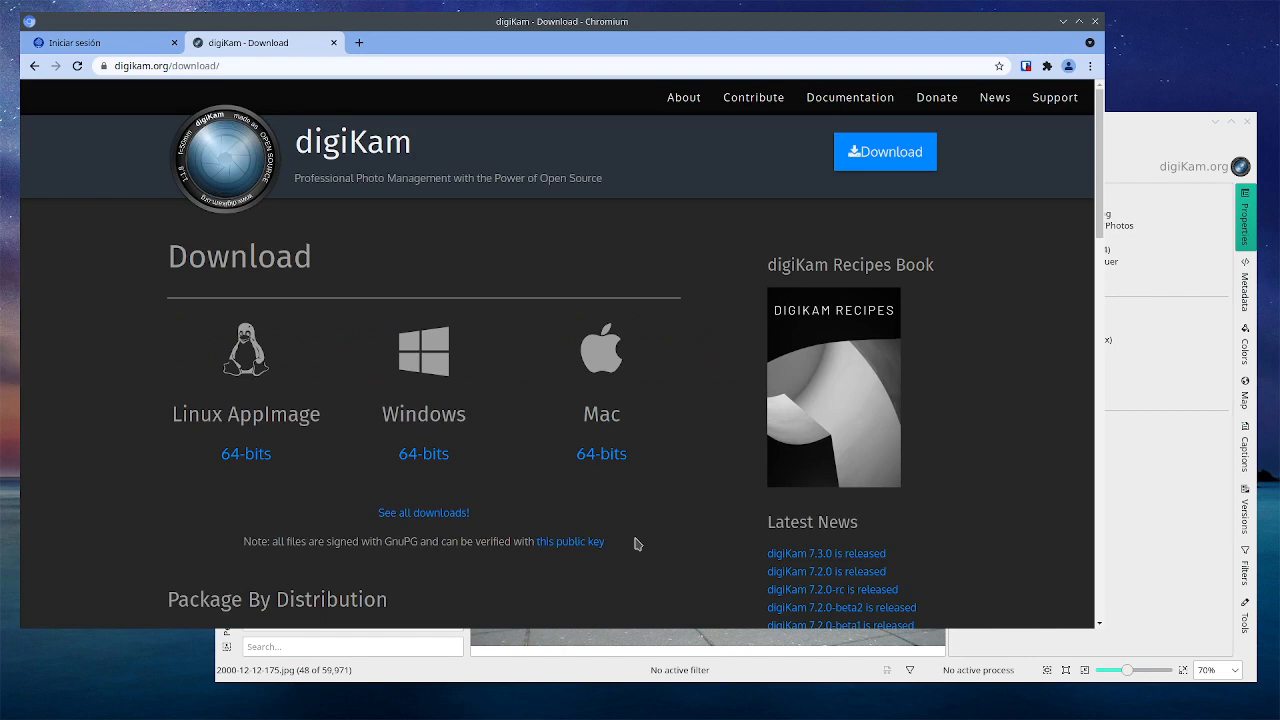
pyautogui.moveTo(632, 528)
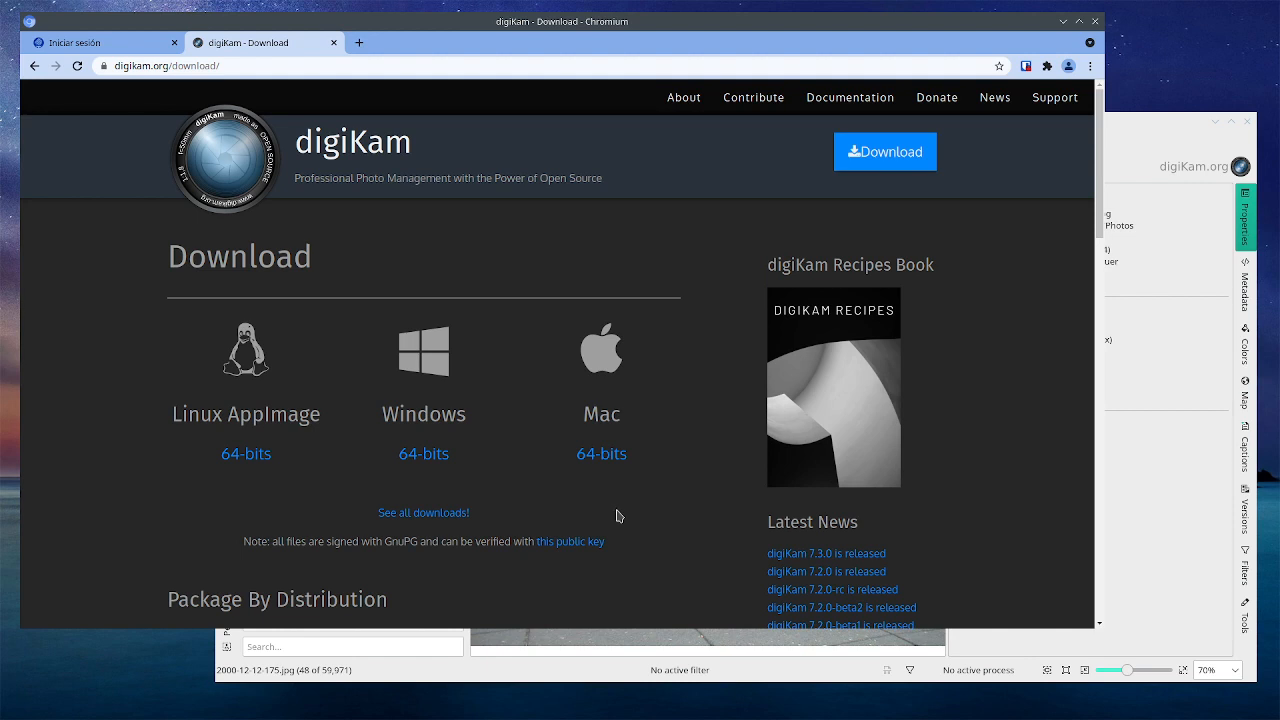
pyautogui.moveTo(388, 492)
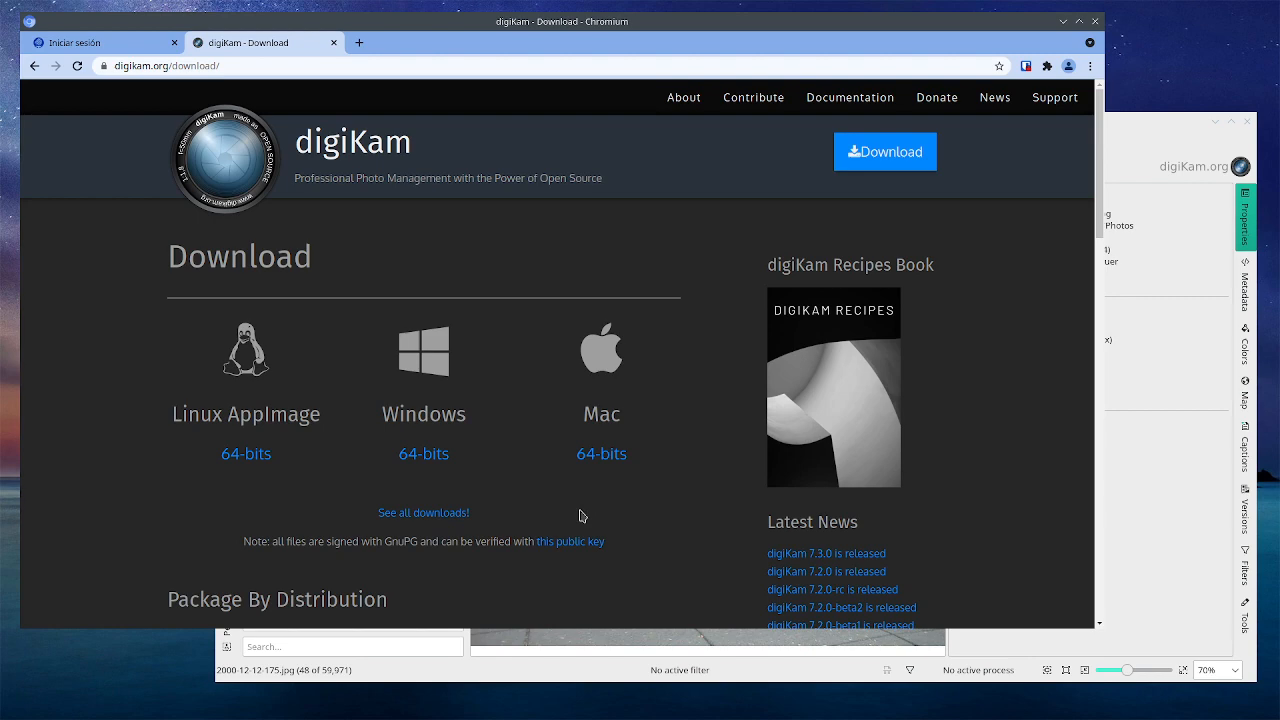
pyautogui.moveTo(668, 512)
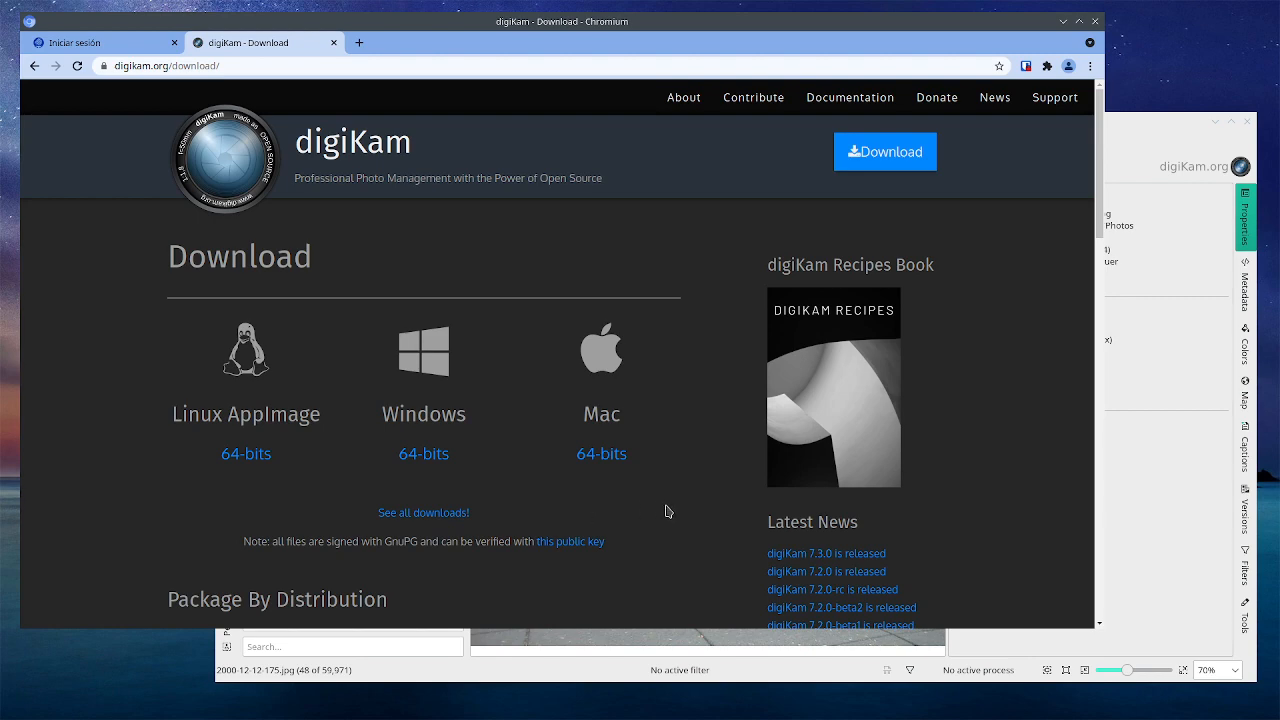
pyautogui.scroll(-3)
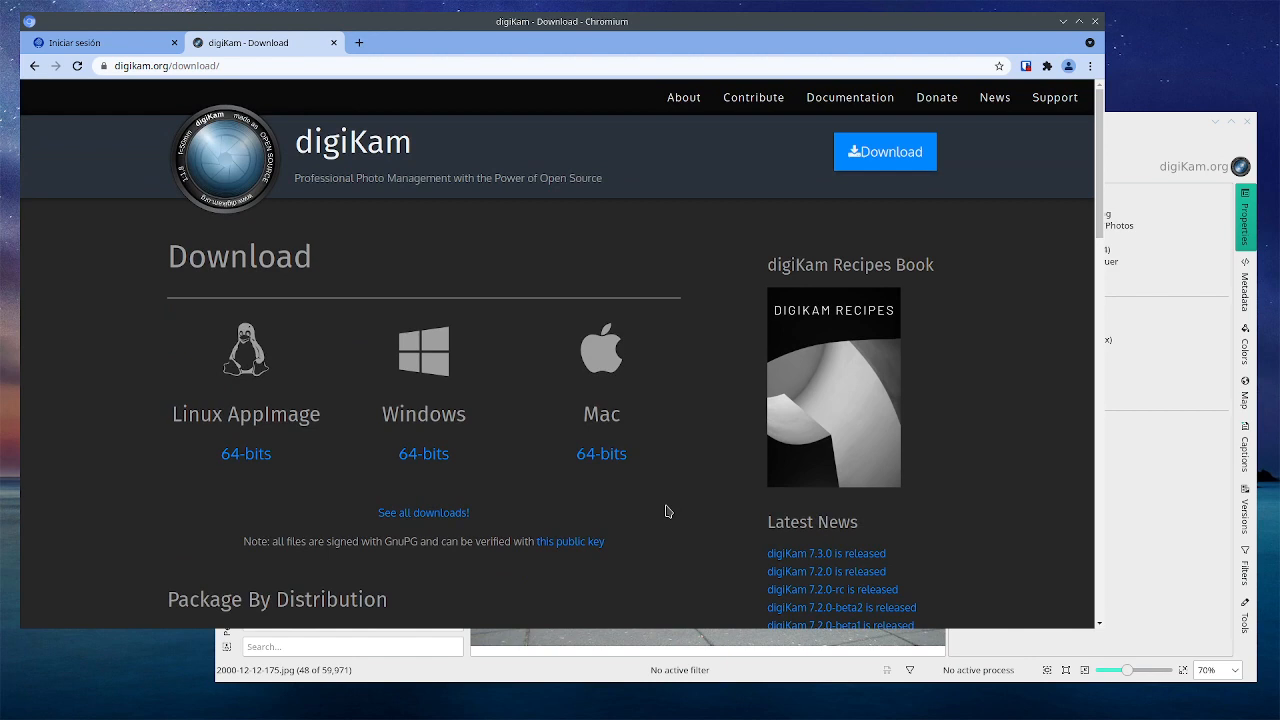
pyautogui.moveTo(662, 516)
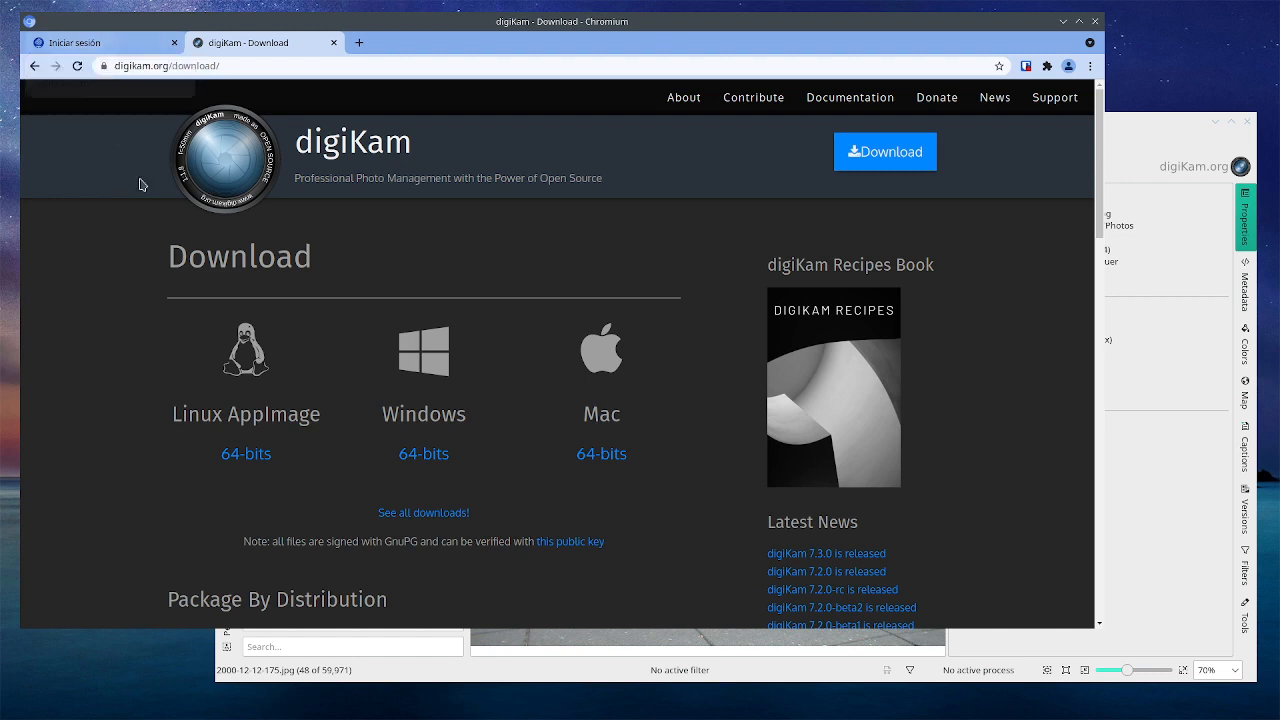
pyautogui.moveTo(516, 316)
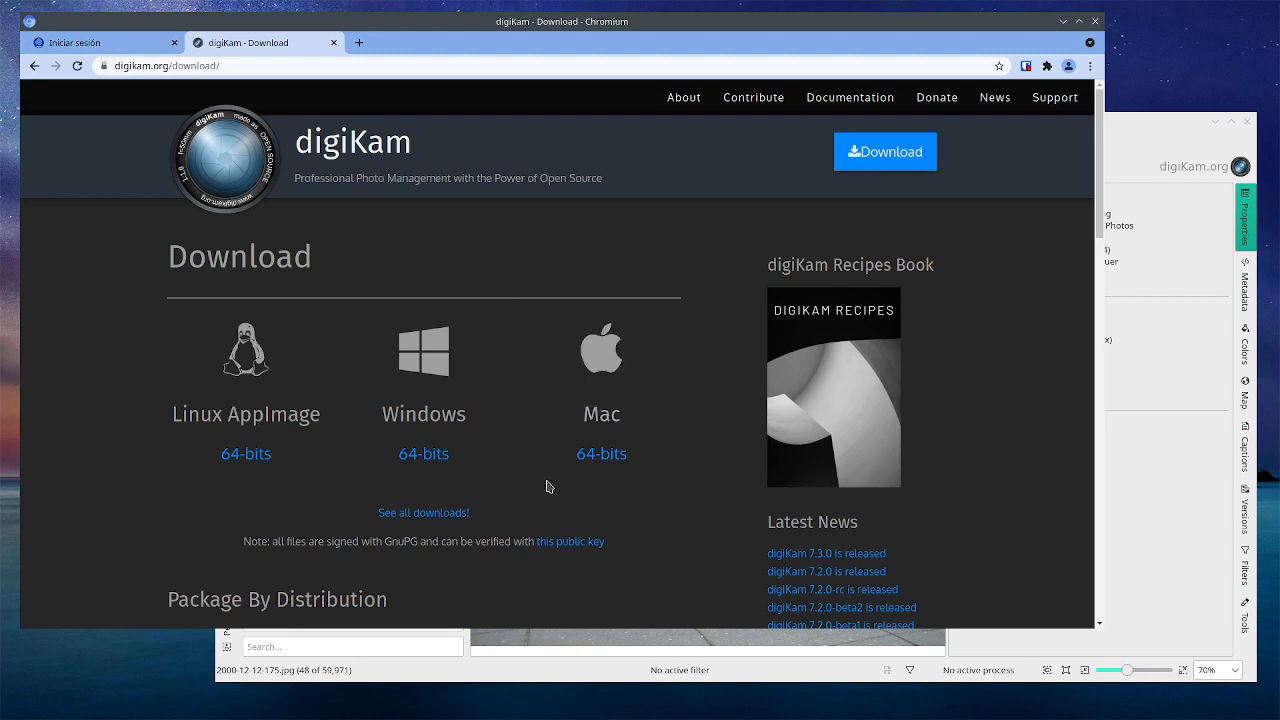
pyautogui.moveTo(548, 512)
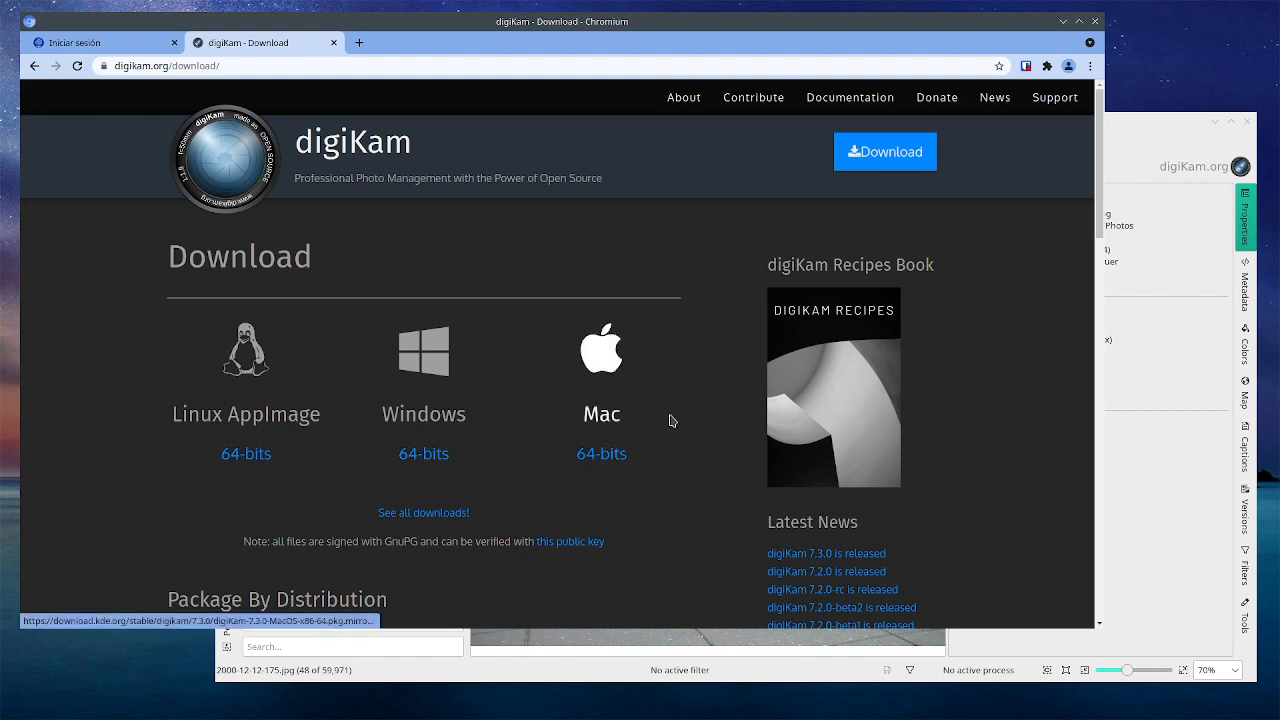
pyautogui.moveTo(972, 320)
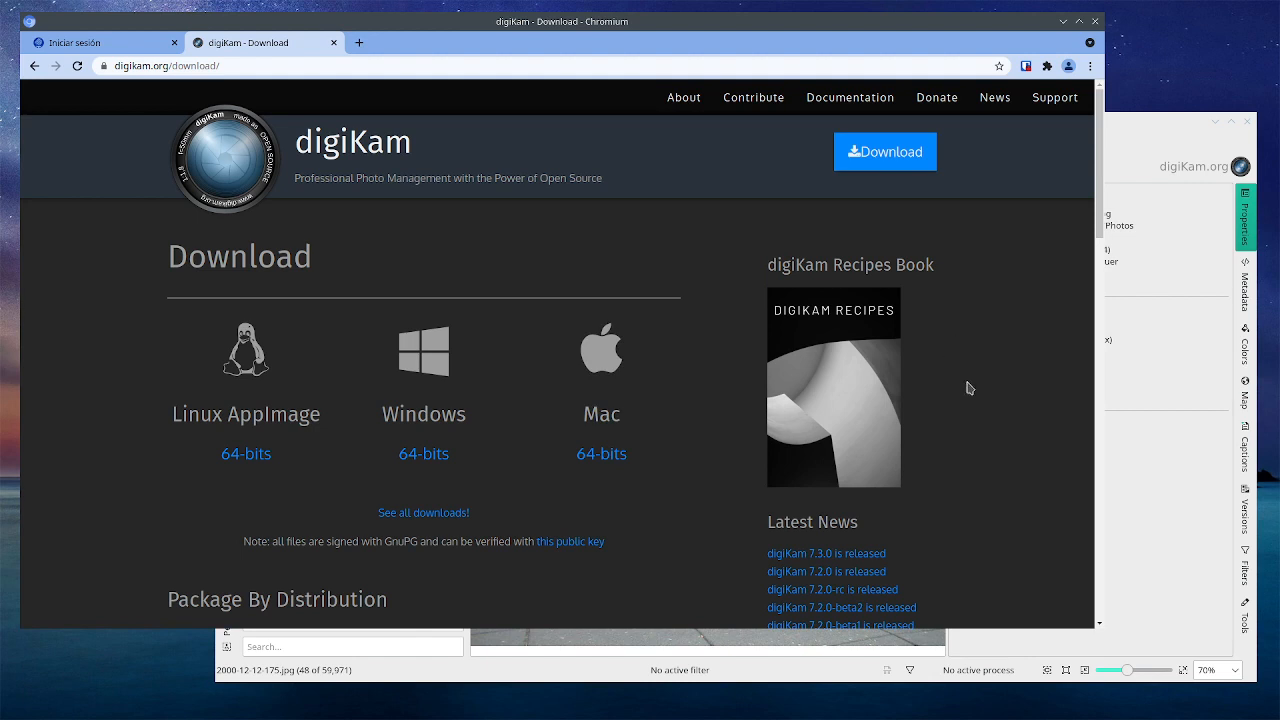
pyautogui.moveTo(956, 372)
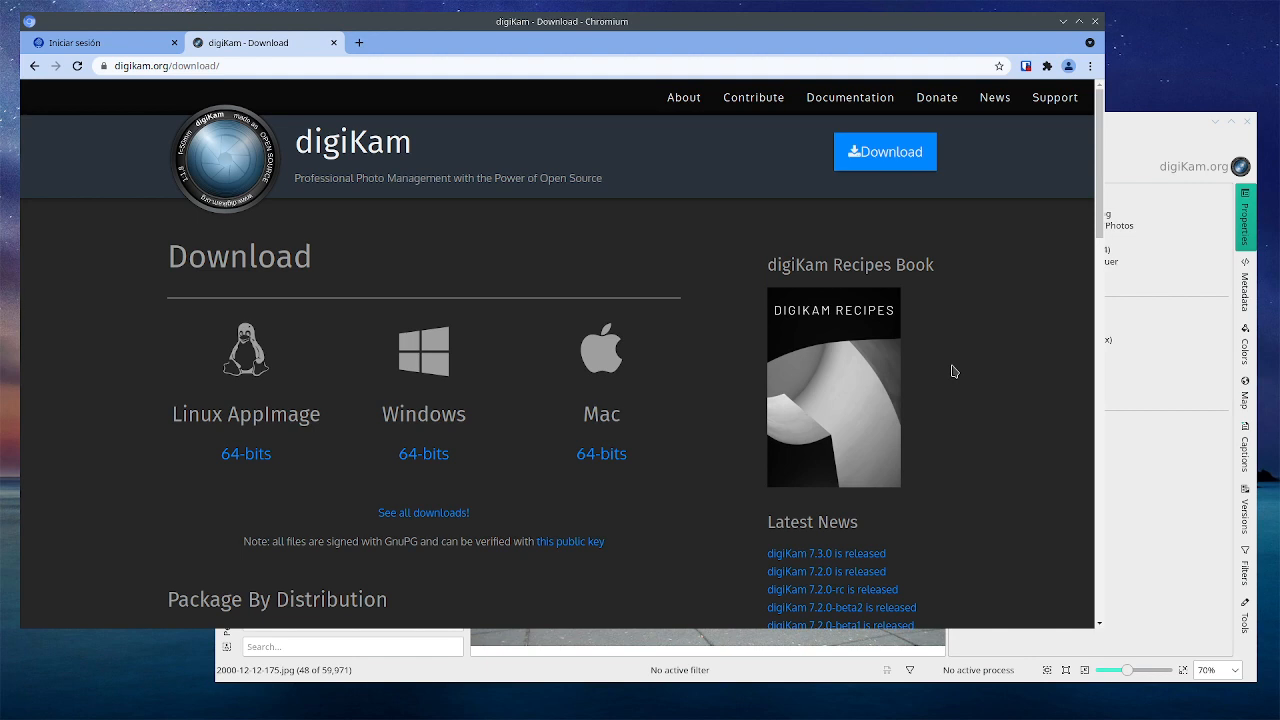